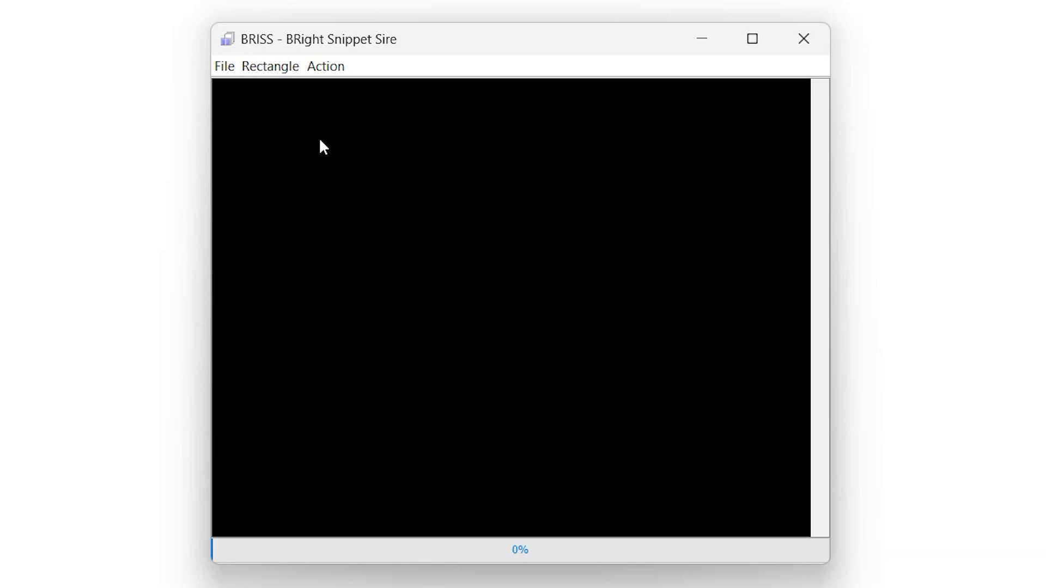
Step: Start loading a PDF and select '1. What is Lorem Ipsum' from Documents
left_click(224, 66)
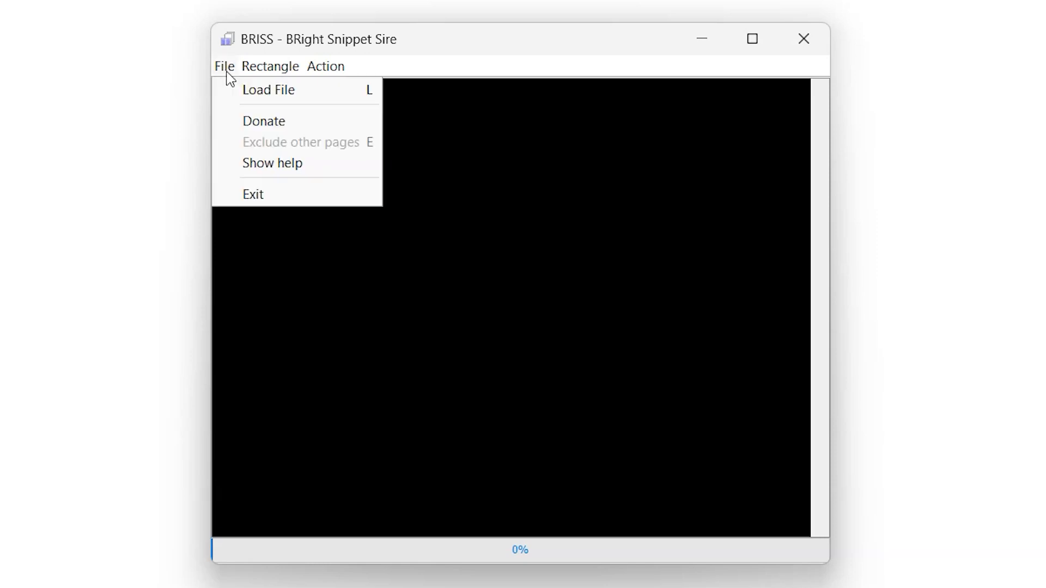
mouse_move(259, 102)
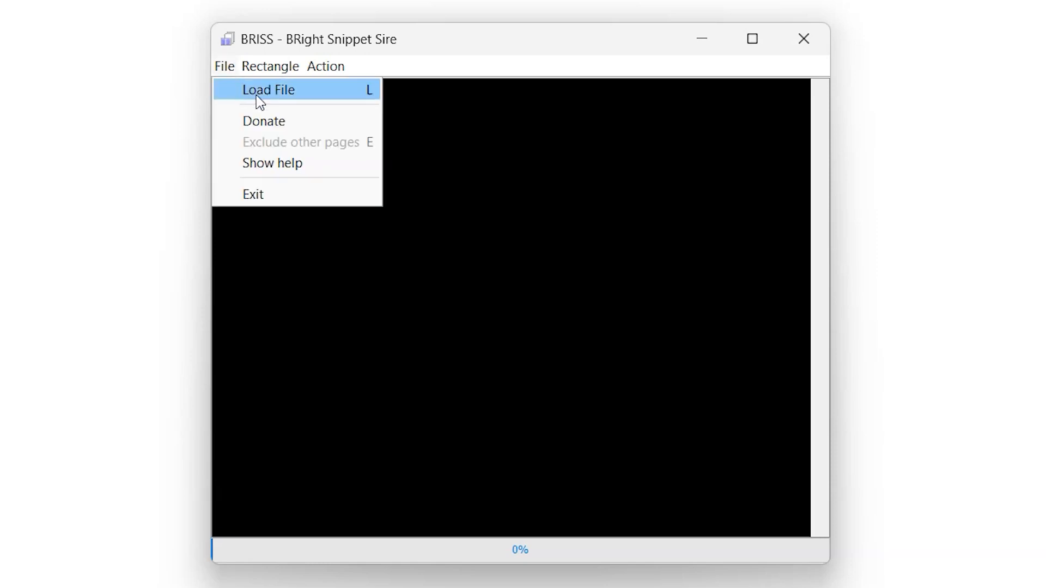
left_click(268, 90)
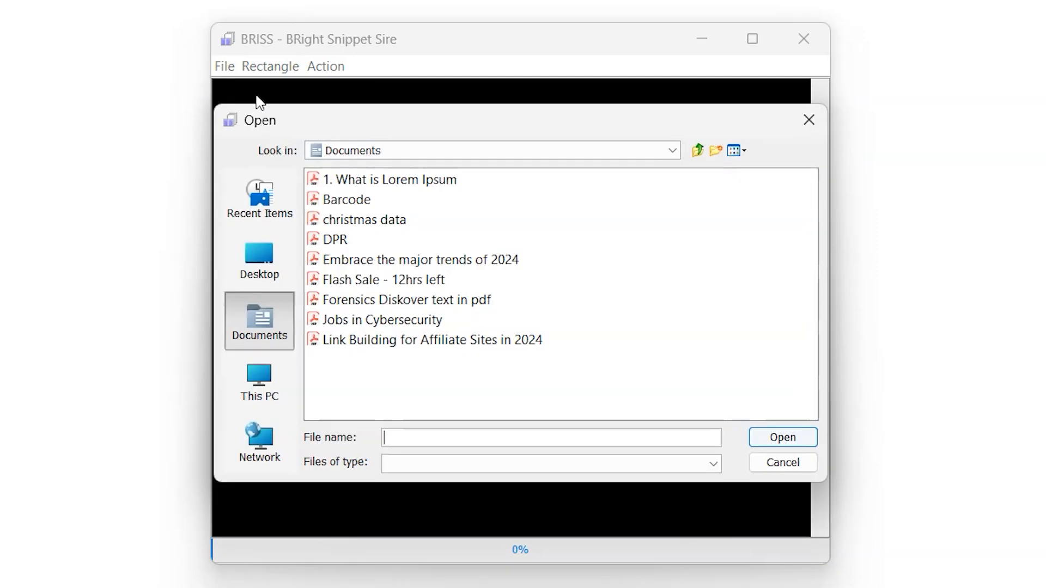
mouse_move(336, 188)
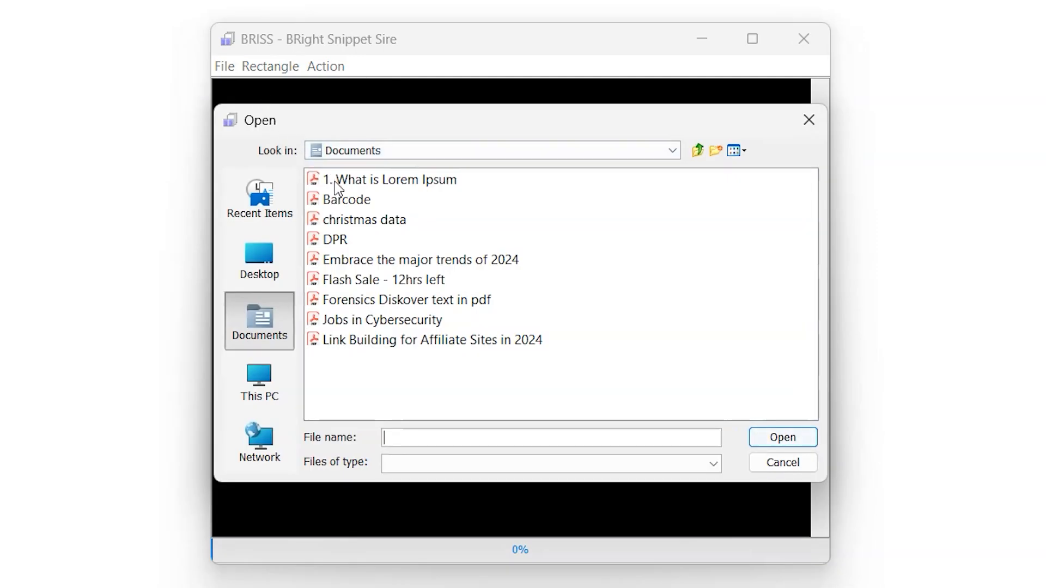
left_click(383, 179)
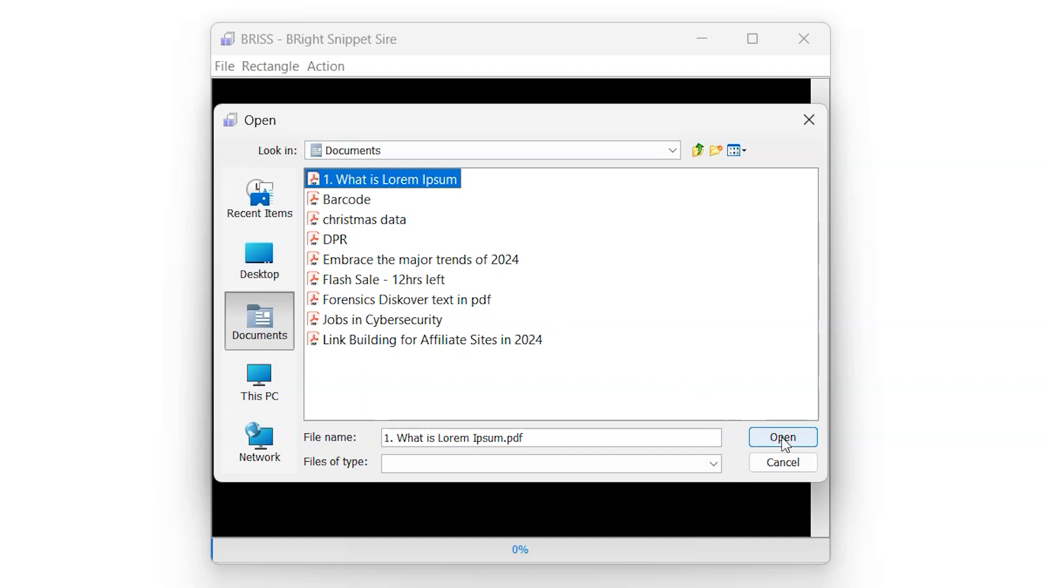
Step: Load the Lorem Ipsum PDF with no pages excluded from merging
left_click(783, 437)
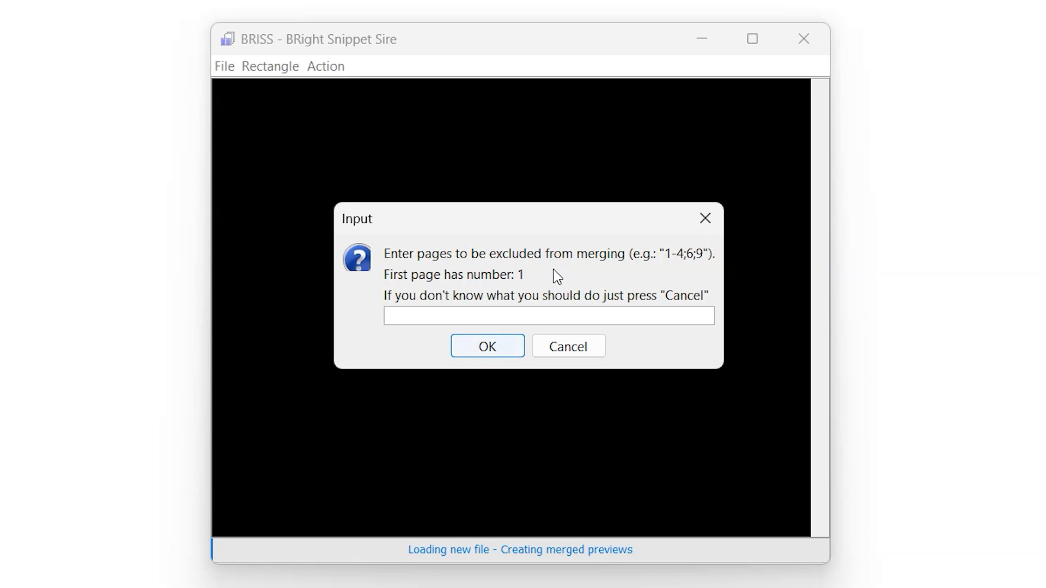
left_click(548, 316)
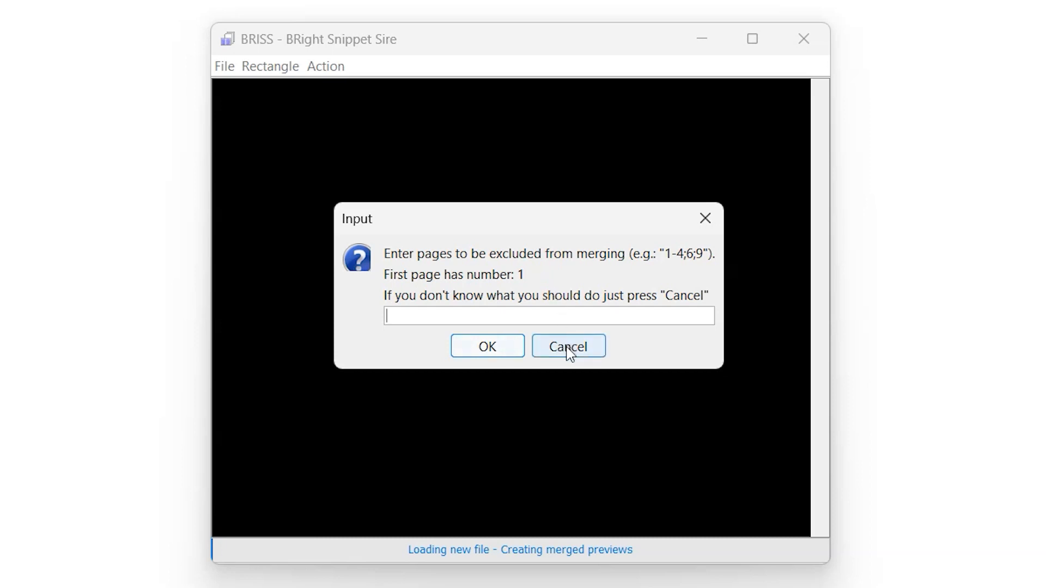
left_click(568, 346)
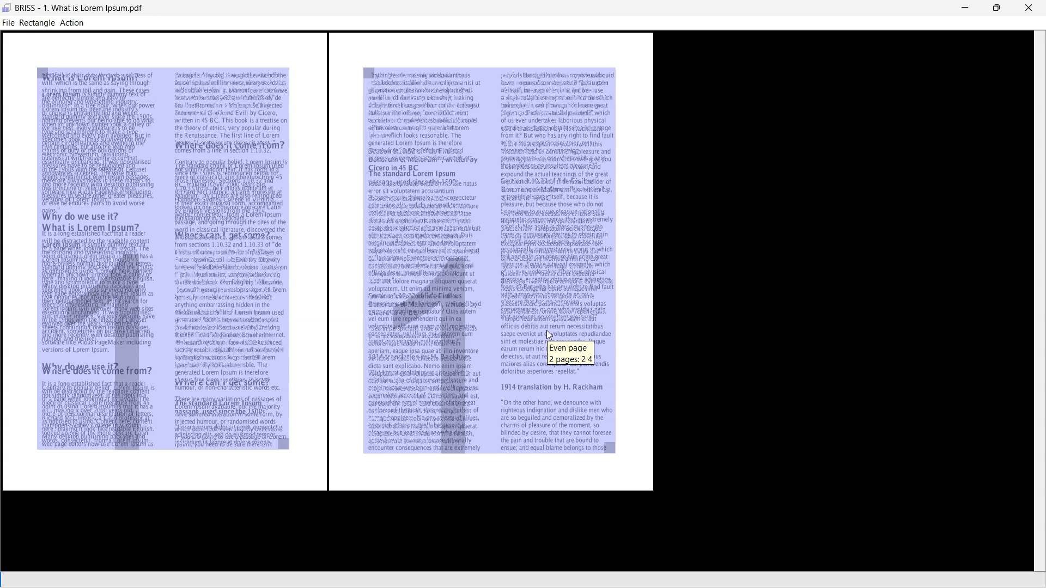
Step: Restore the BRISS window to a smaller size
left_click(997, 7)
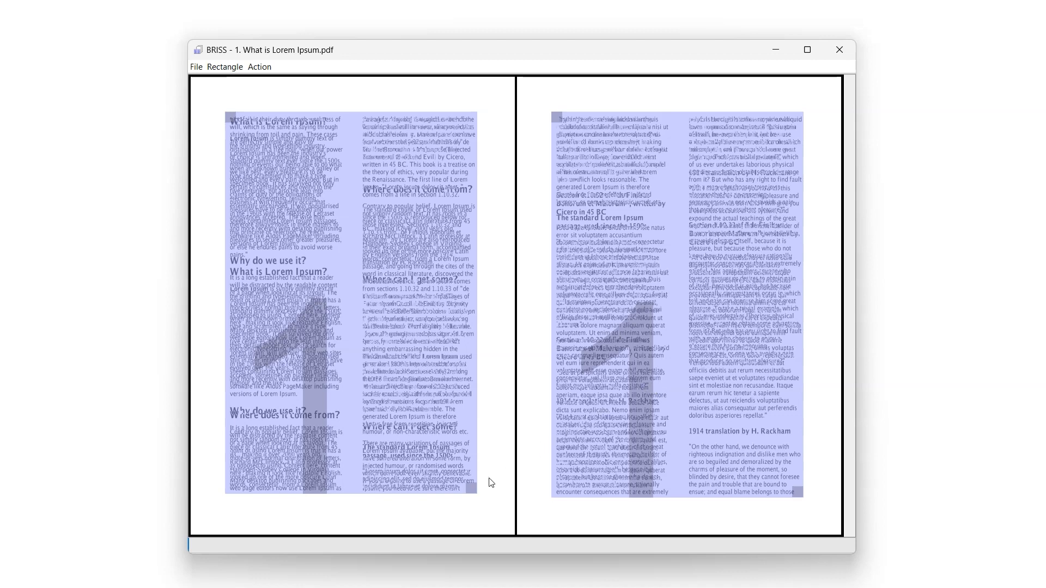
mouse_move(471, 495)
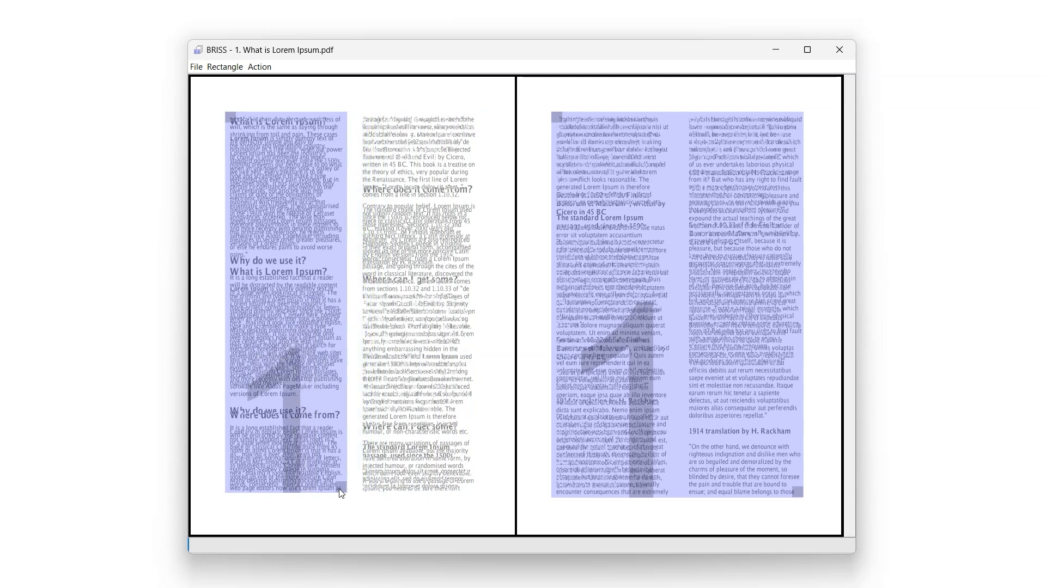
mouse_move(367, 129)
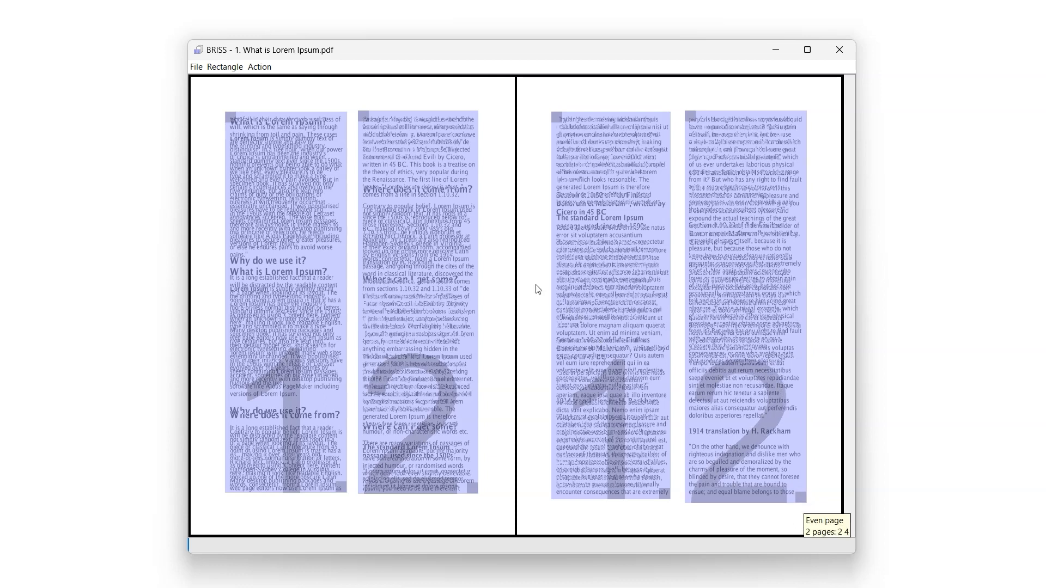
Step: Choose Action > Crop PDF to bring up the save dialog
left_click(260, 66)
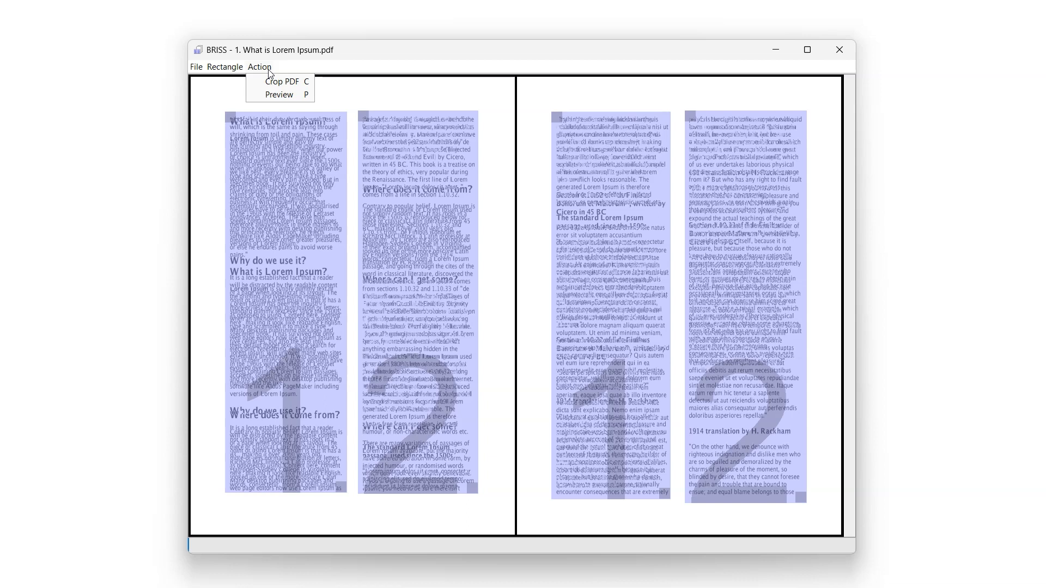
mouse_move(280, 81)
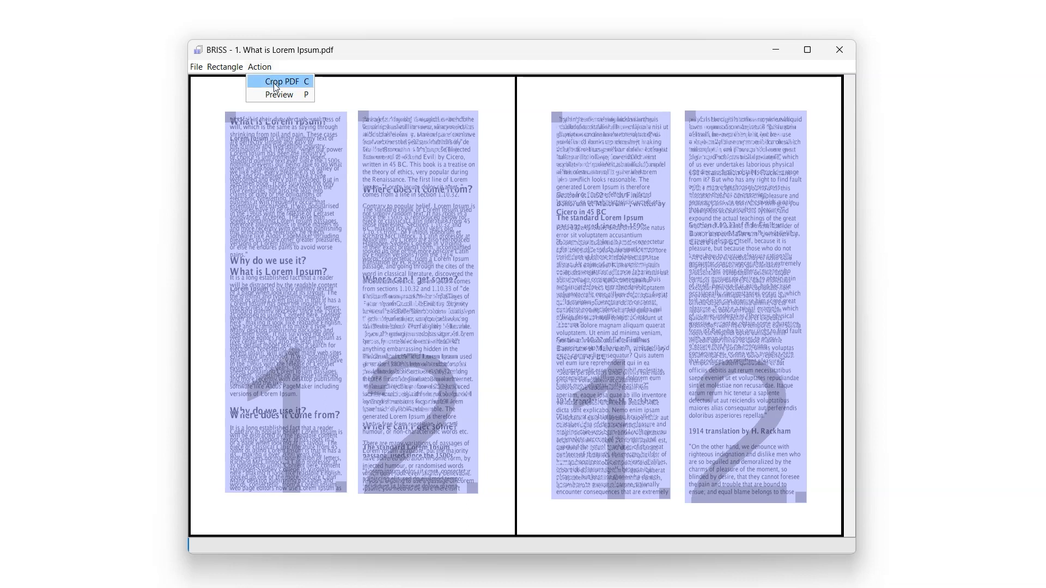
mouse_move(278, 94)
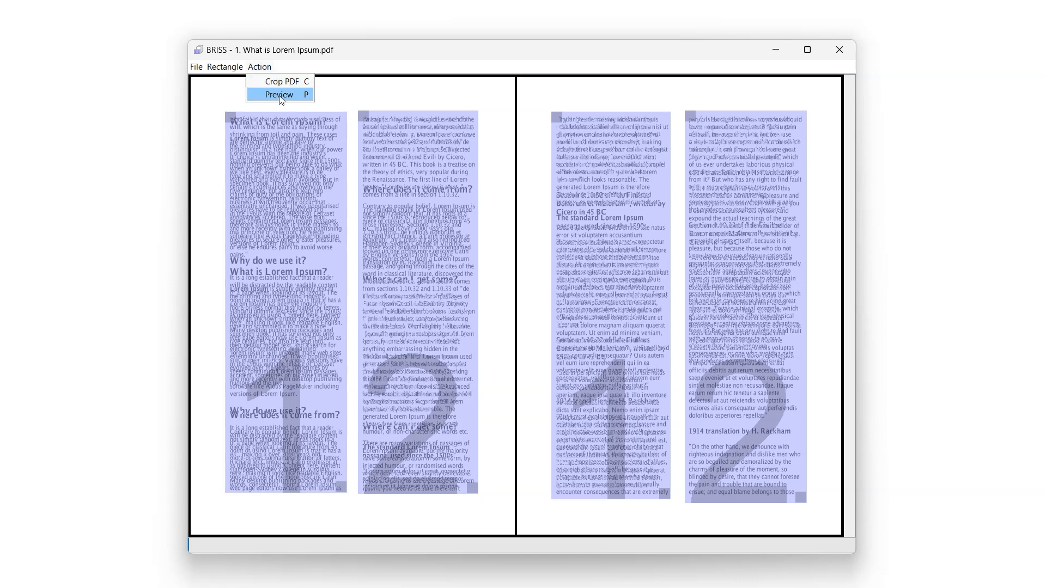
left_click(280, 81)
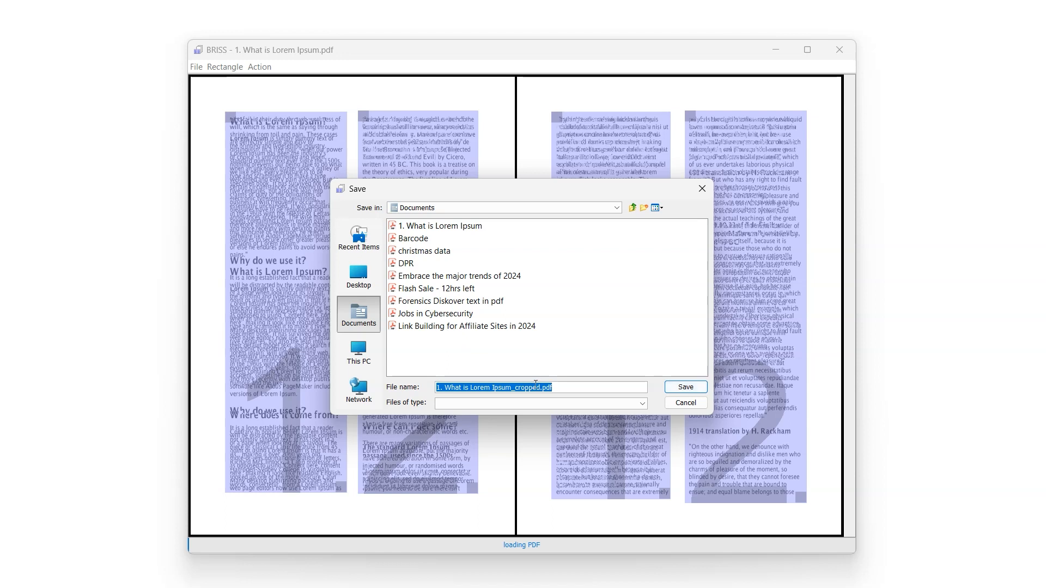
Step: Save the cropped output as '1. What is Lorem Ipsum_cropped.pdf'
left_click(570, 387)
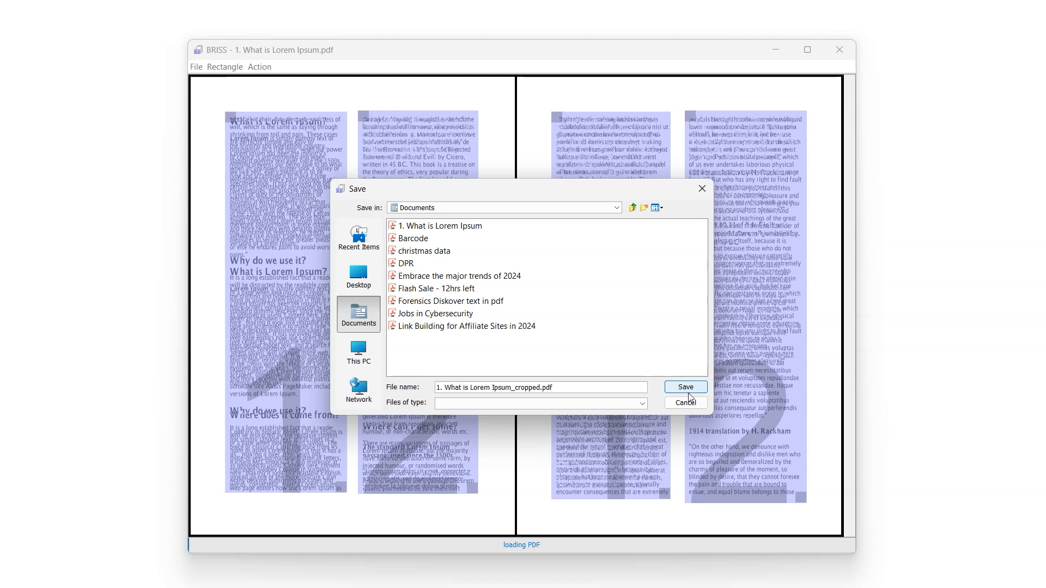
left_click(685, 387)
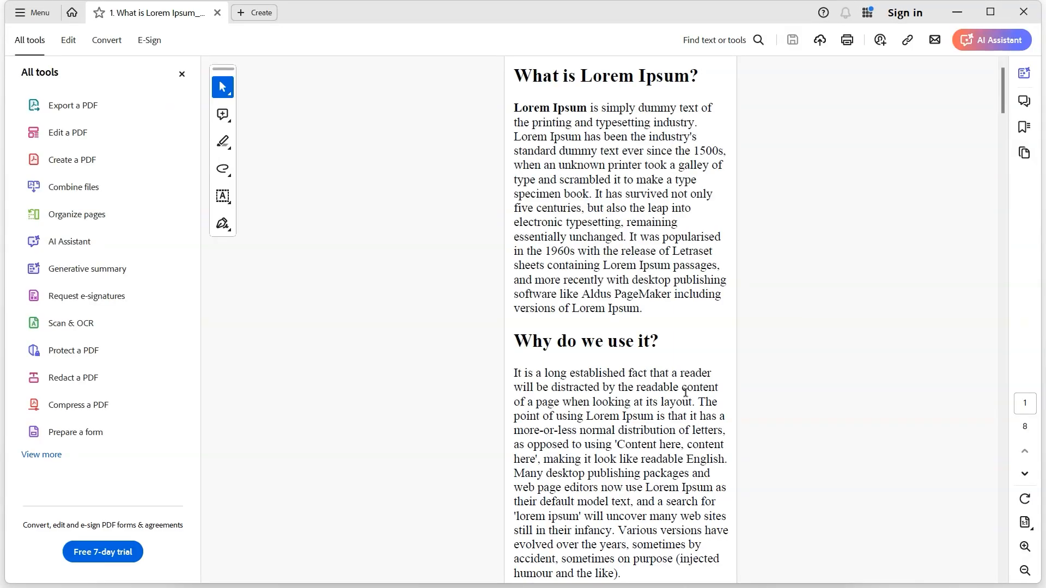
scroll("down", 3)
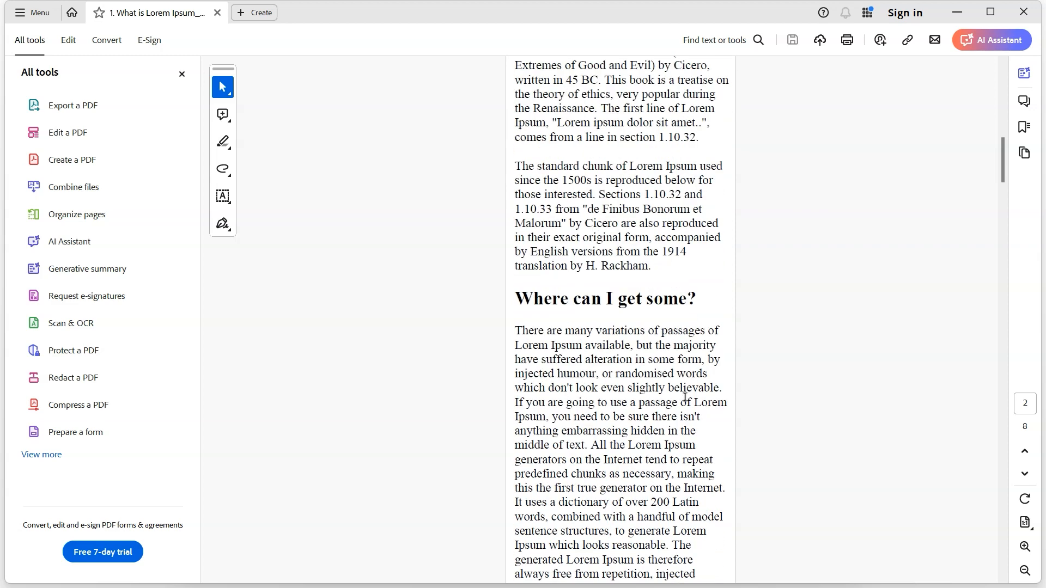
scroll("down", 3)
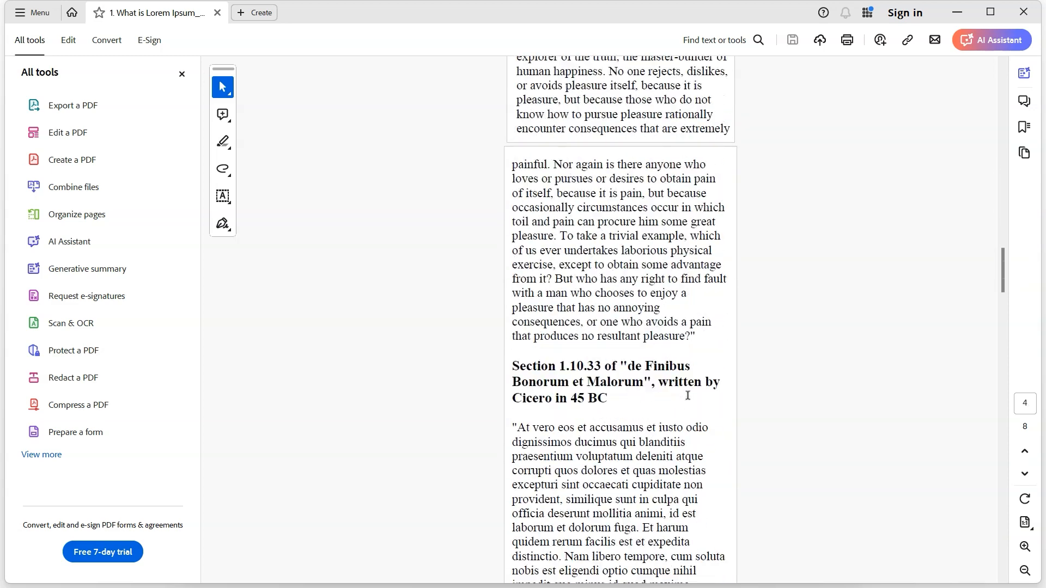
scroll("down", 3)
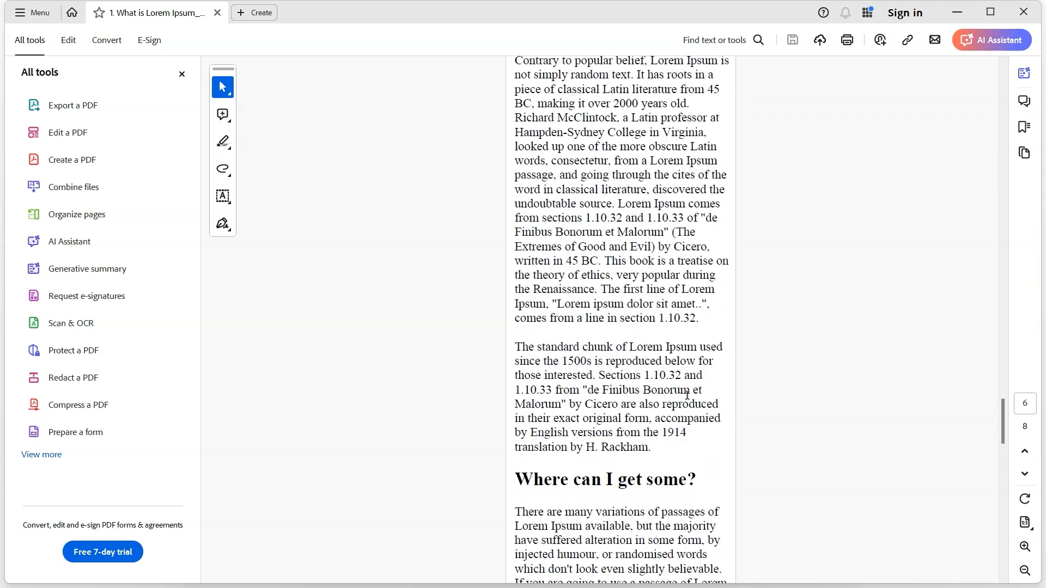
scroll("down", 3)
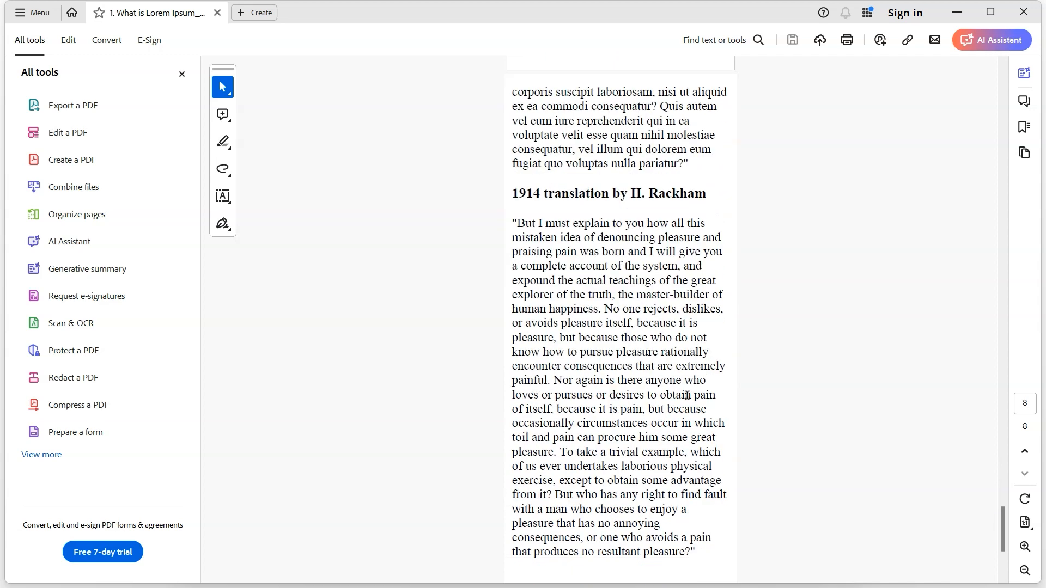